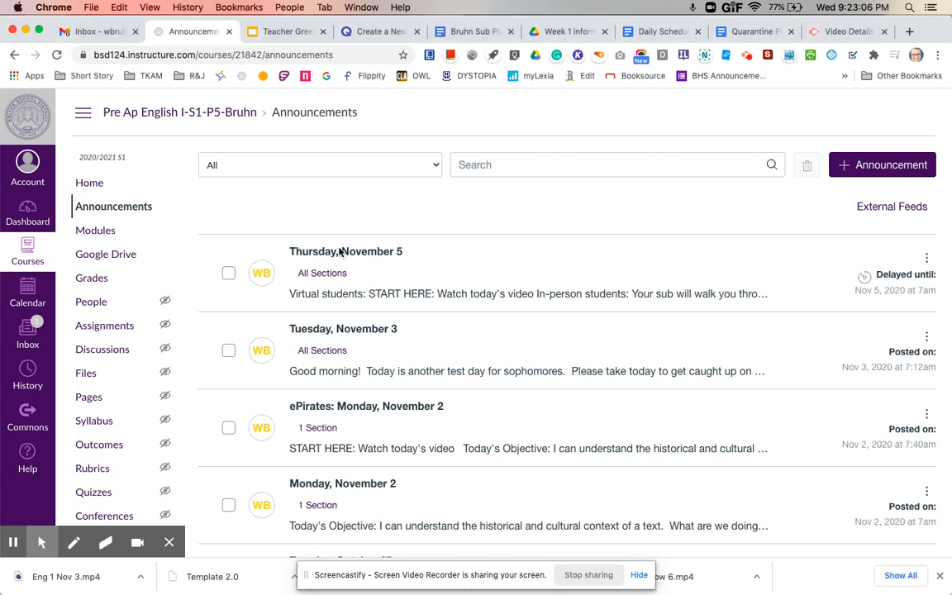
- Open the 'Thursday, November 5' announcement from the course Announcements list
left_click(346, 251)
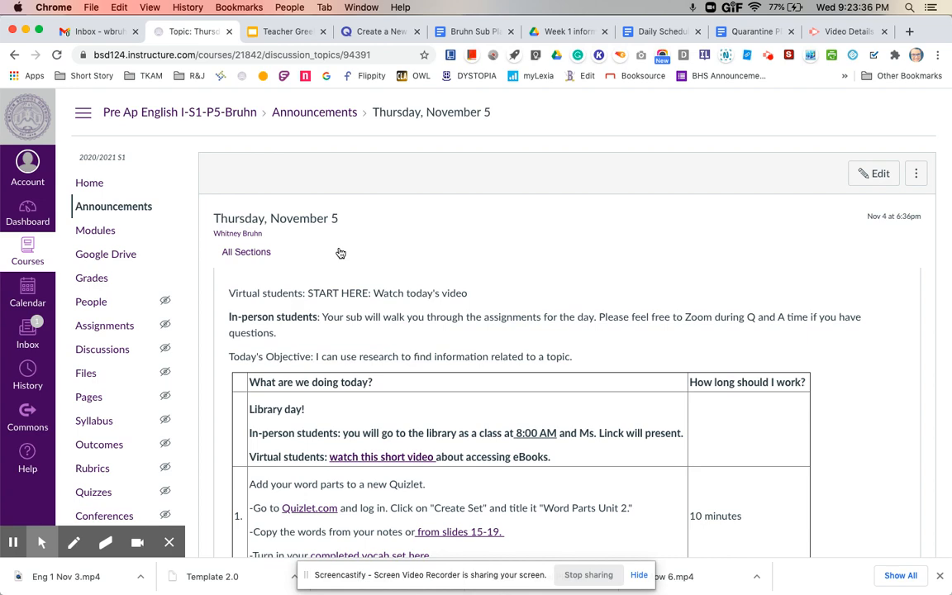
scroll("down", 3)
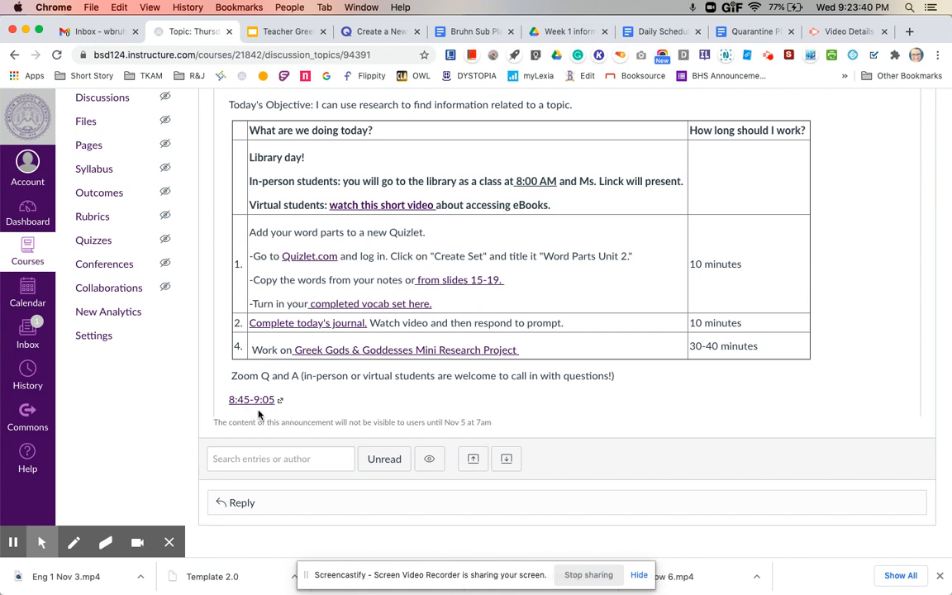
mouse_move(295, 418)
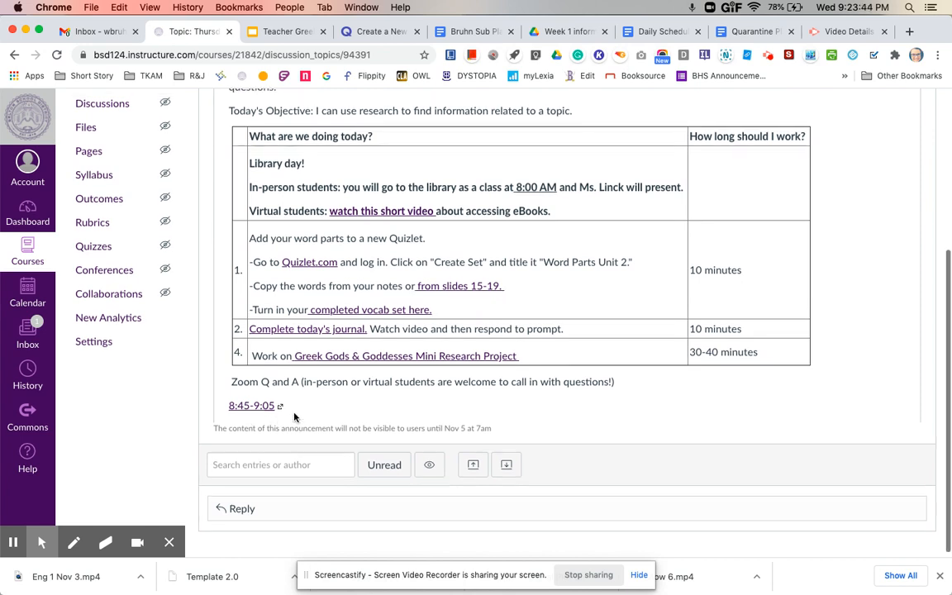
scroll("up", 3)
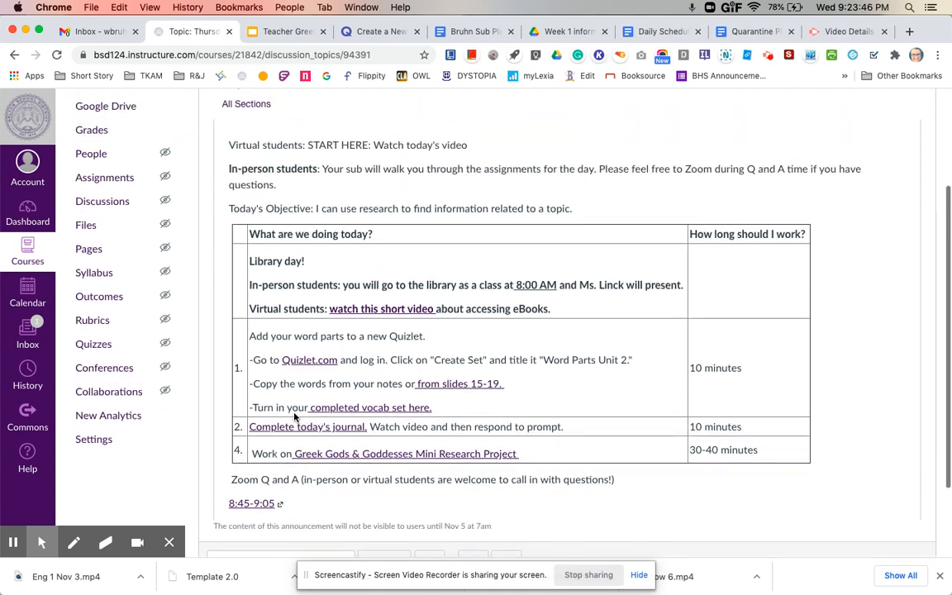
scroll("up", 3)
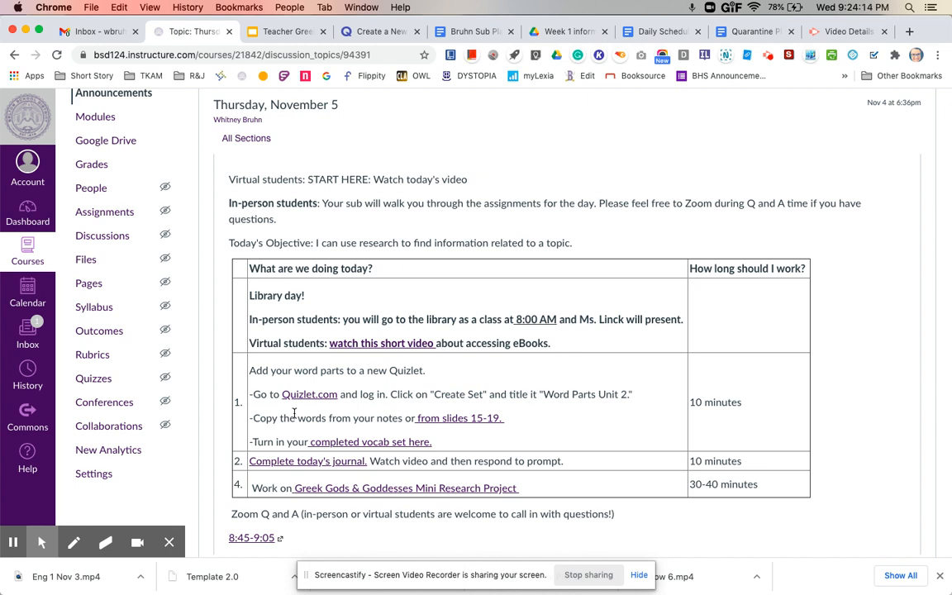
mouse_move(382, 344)
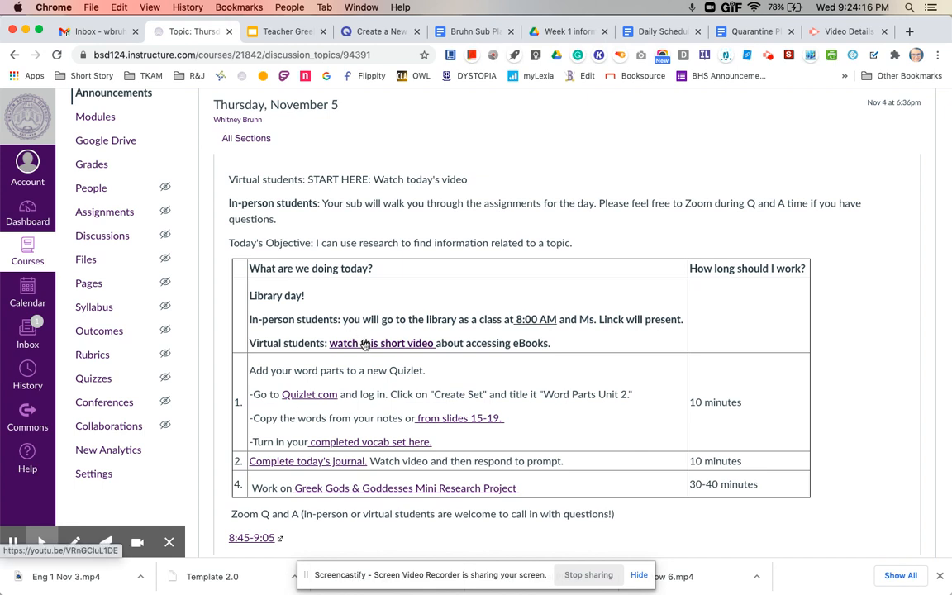
mouse_move(381, 361)
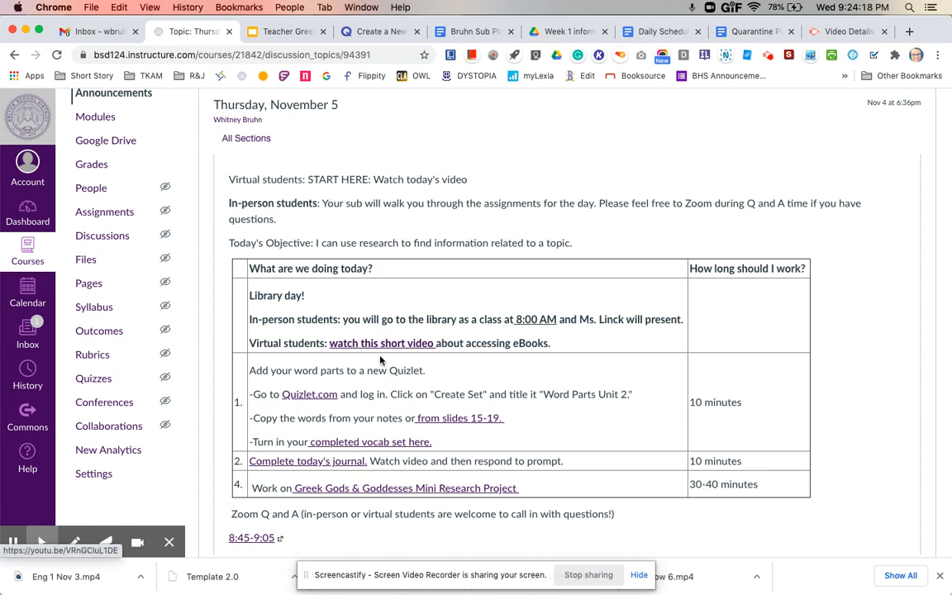
mouse_move(422, 347)
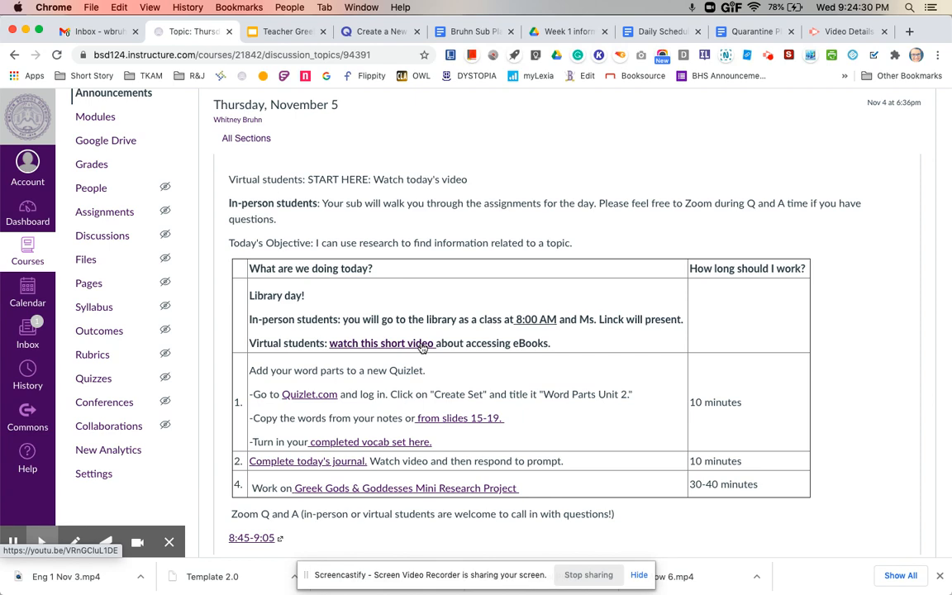
scroll("down", 3)
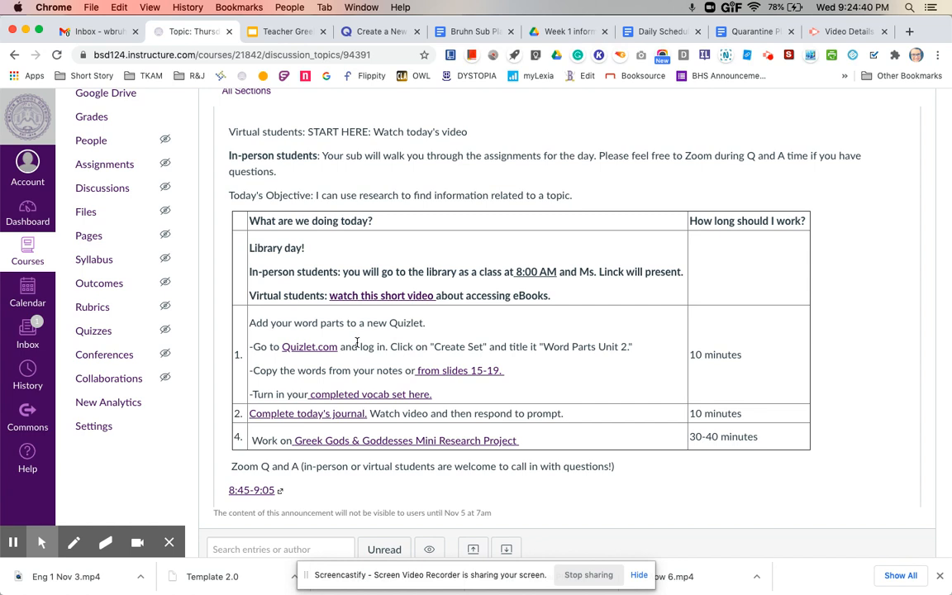
- Follow the announcement's Quizlet link and create a new study set, 'Word Parts Unit 2'
left_click(309, 347)
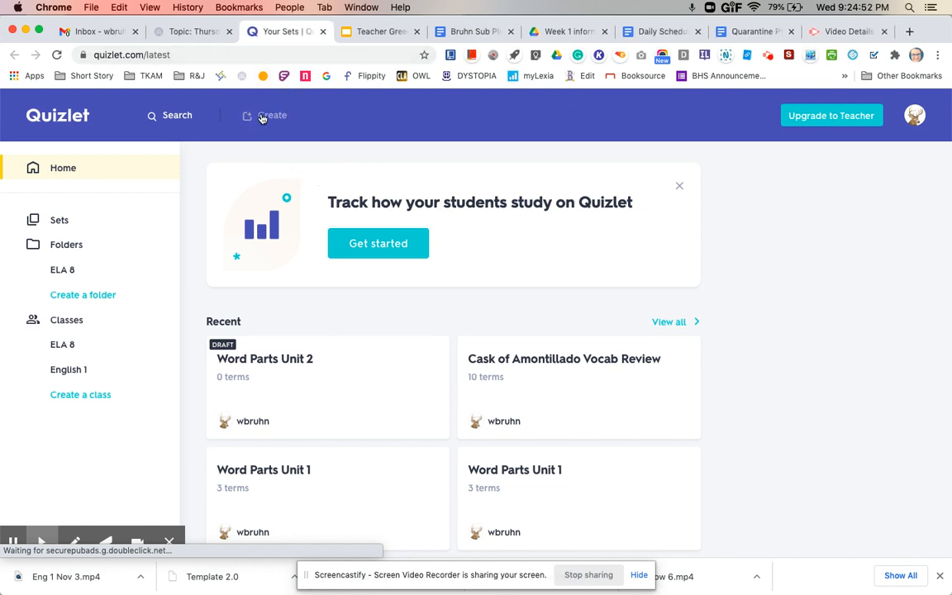
left_click(272, 115)
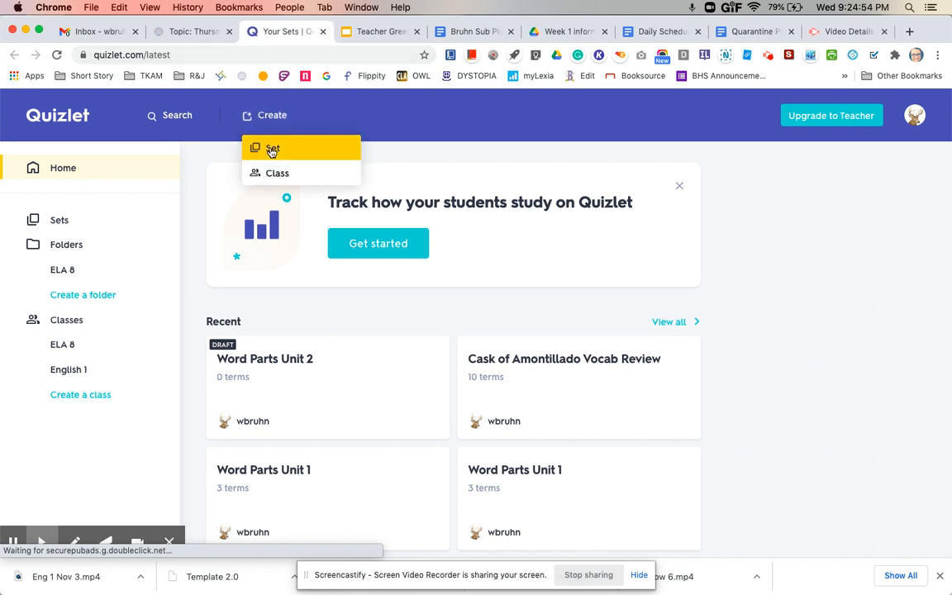
left_click(273, 148)
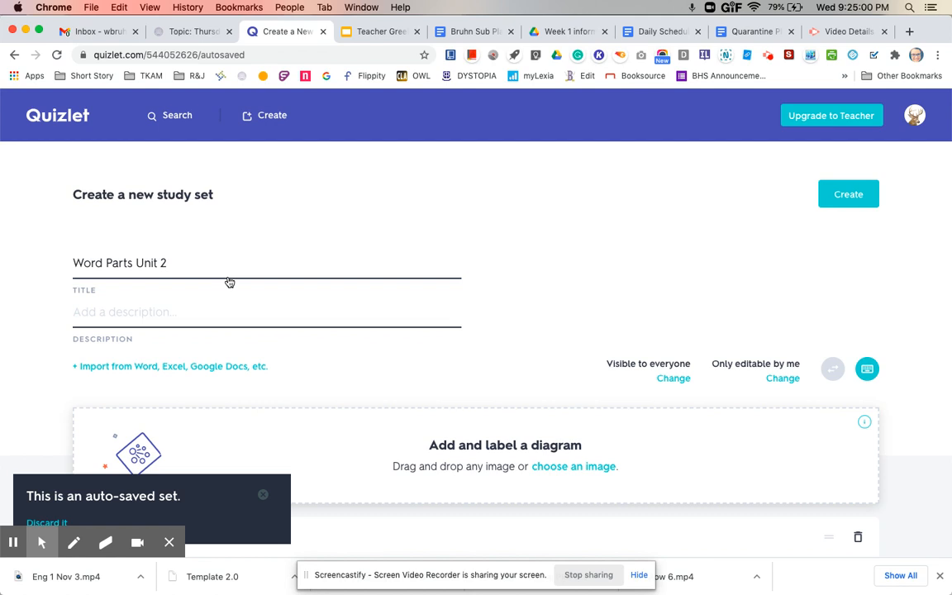
scroll("down", 3)
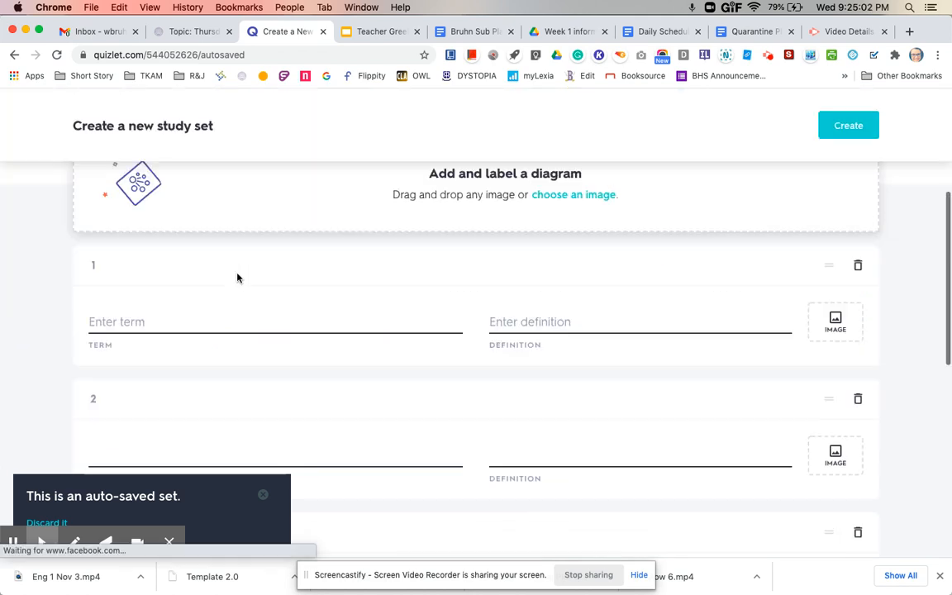
scroll("up", 3)
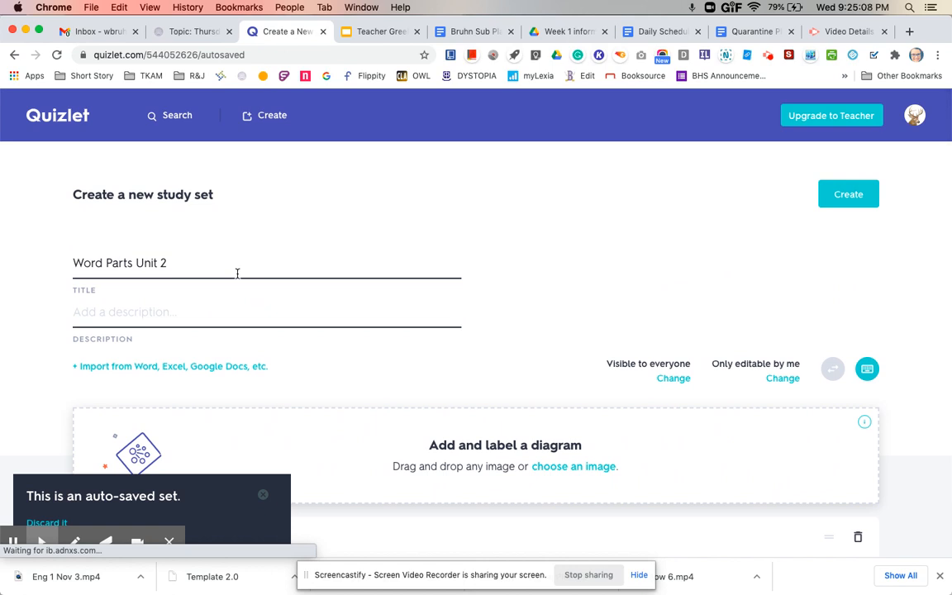
- Switch back to the Canvas tab showing the November 5 announcement's task list
left_click(192, 31)
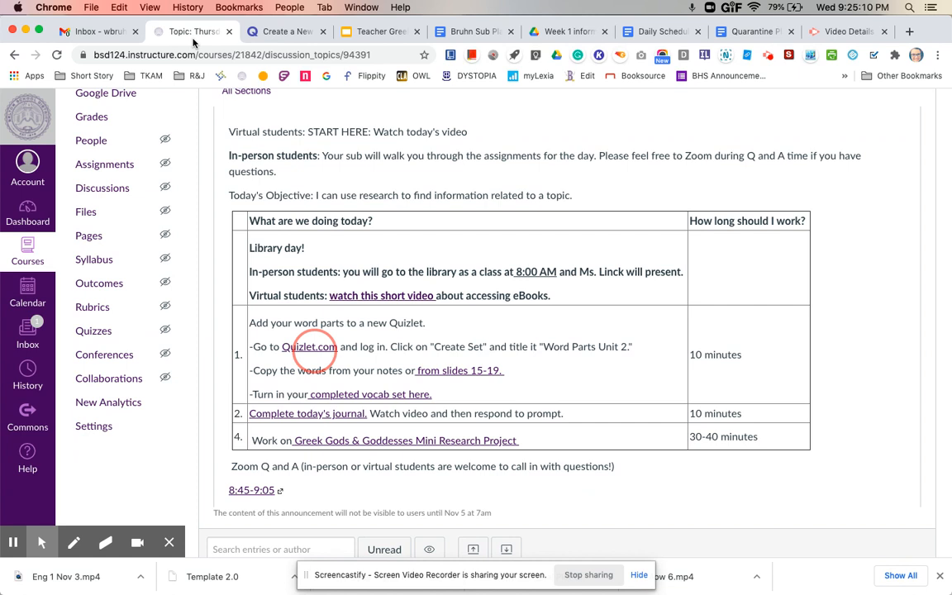
mouse_move(448, 375)
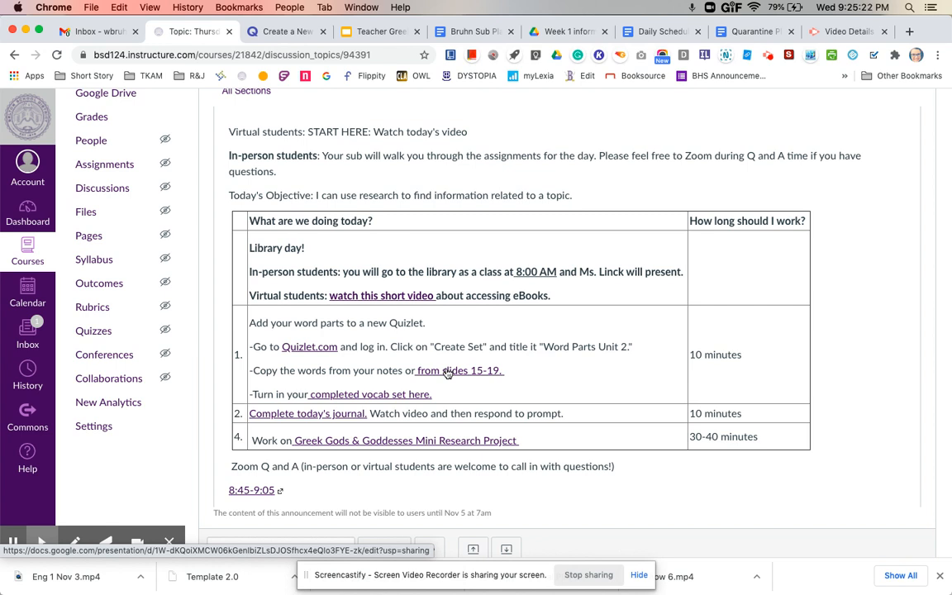
mouse_move(397, 394)
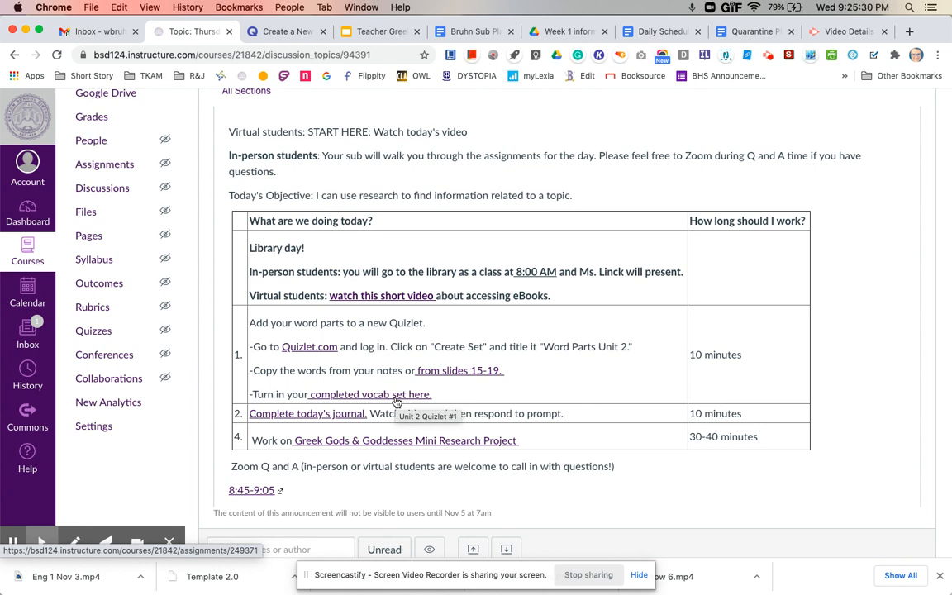
mouse_move(269, 413)
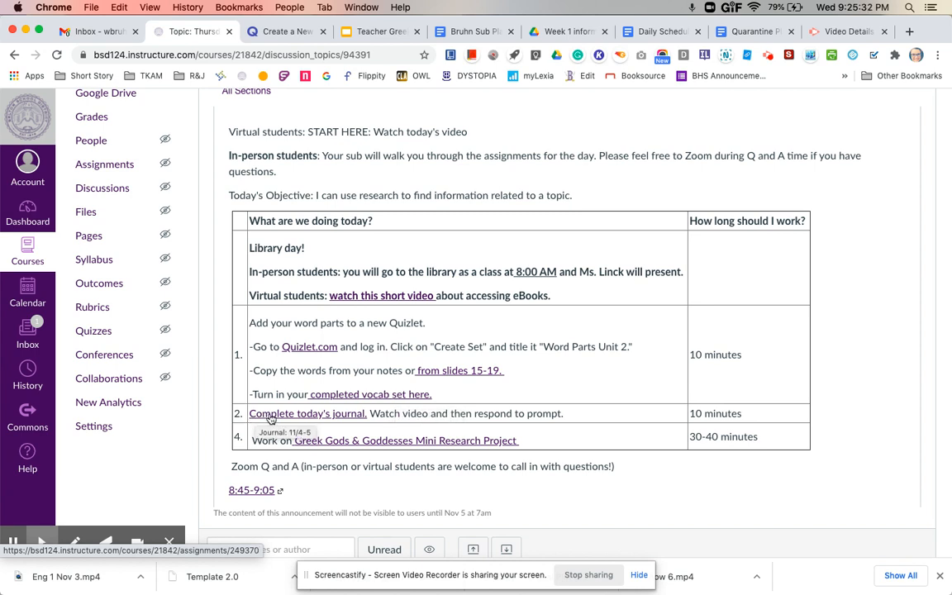
- Open the Journal: 11/4-5 assignment and scroll to its Prometheus video and prompt
left_click(306, 413)
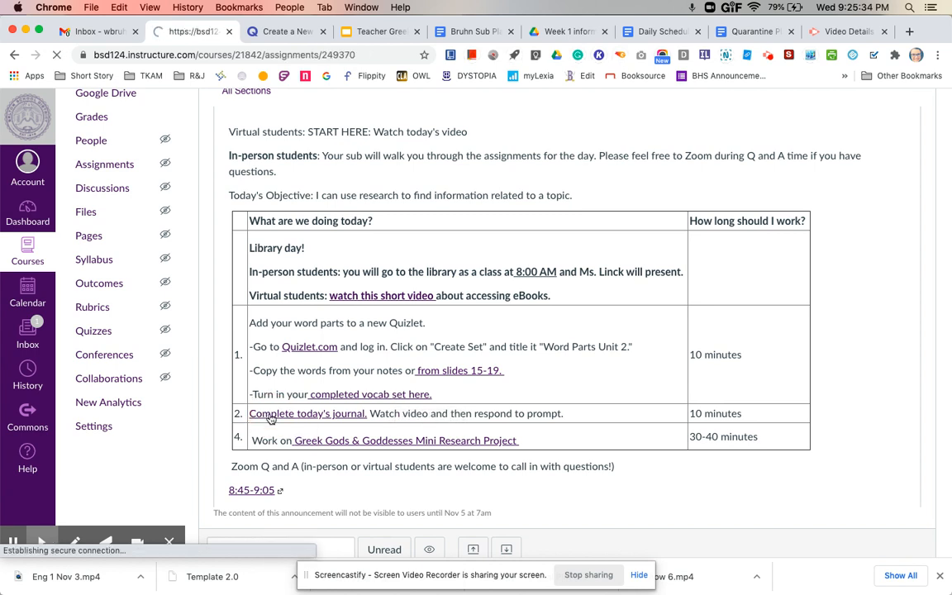
left_click(307, 413)
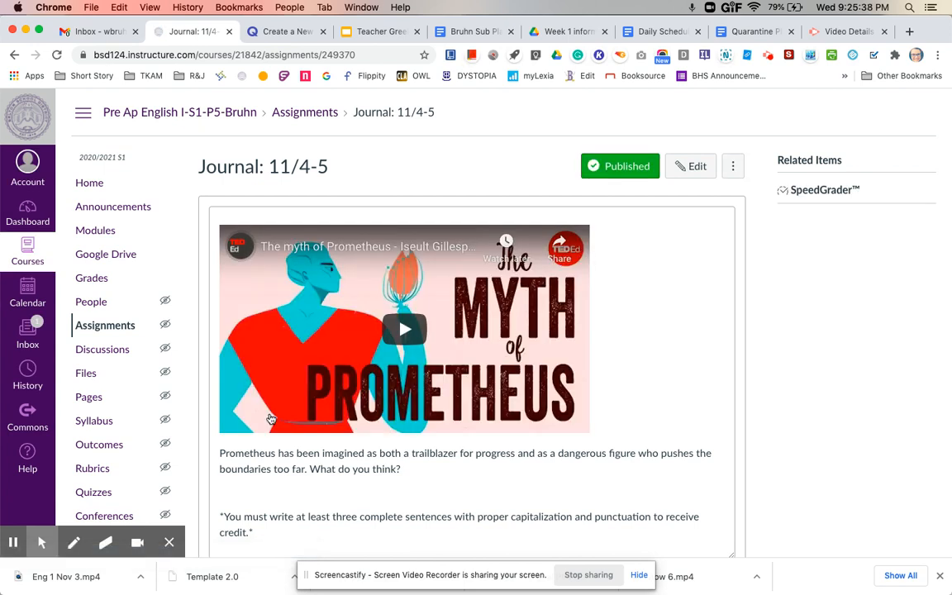
scroll("down", 3)
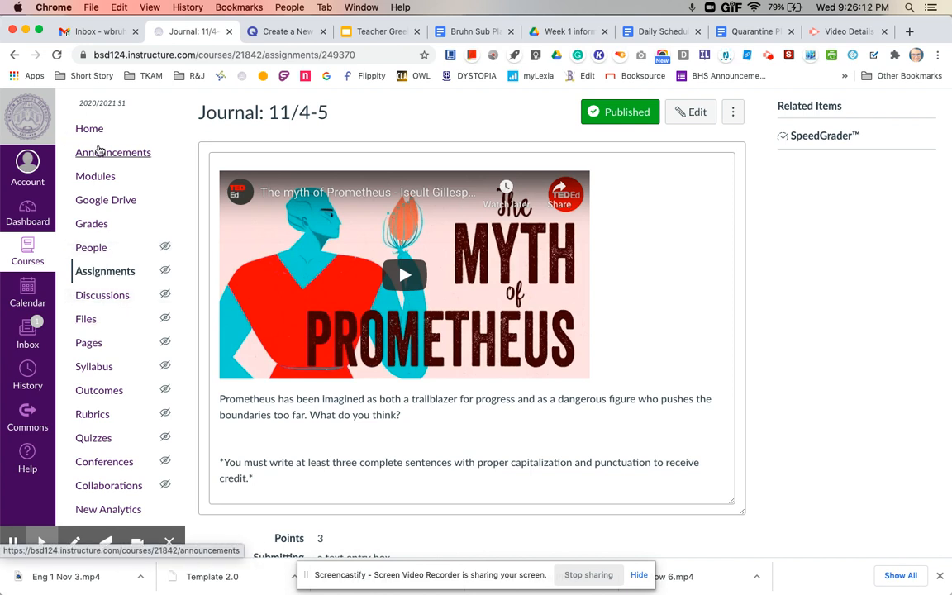
- Reopen the November 5 announcement and follow its Greek Gods & Goddesses research project link
left_click(113, 152)
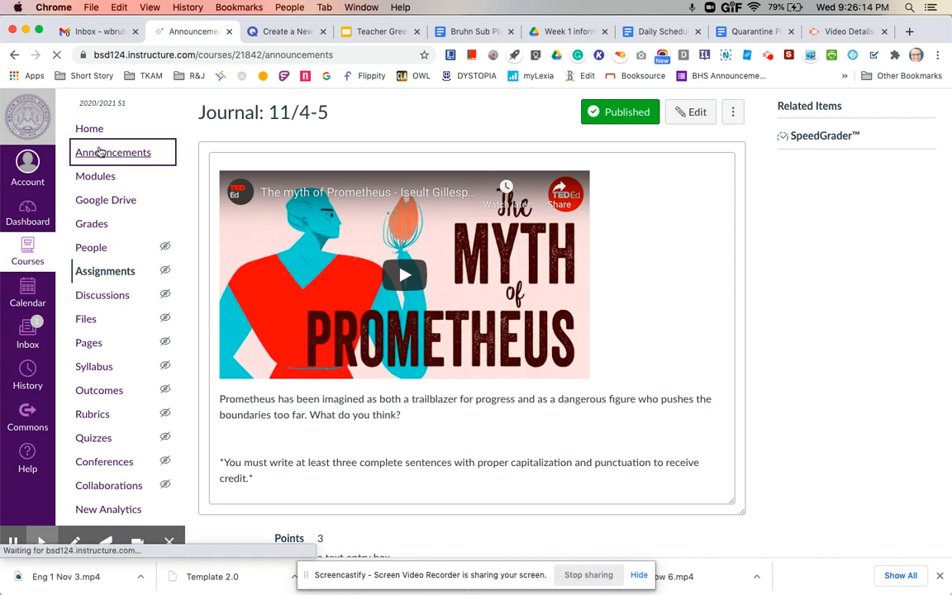
left_click(113, 152)
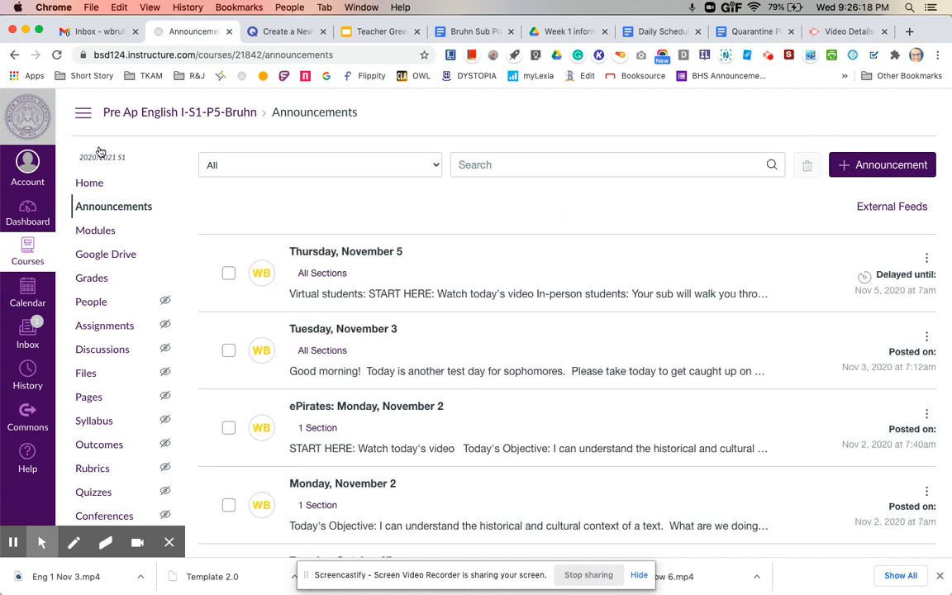
mouse_move(322, 350)
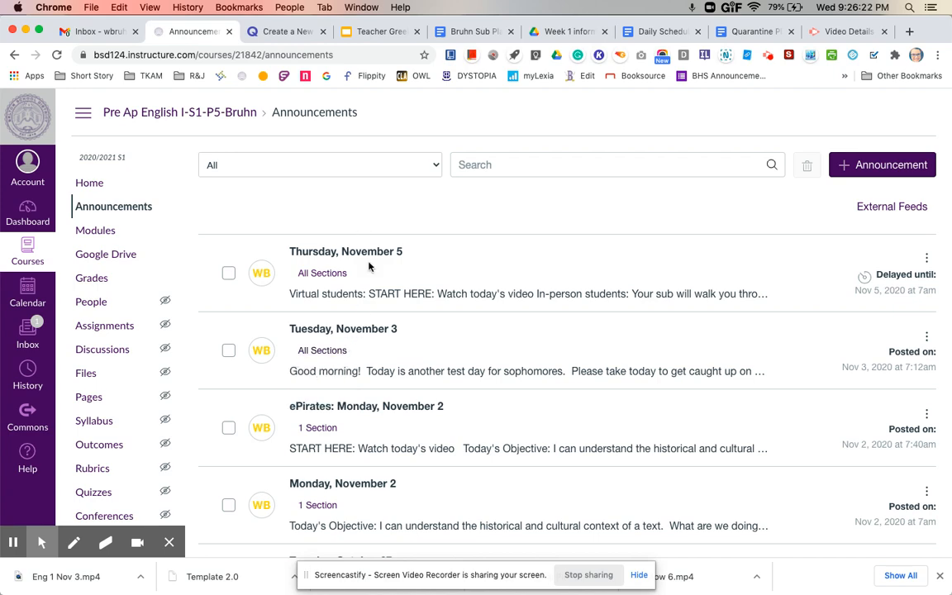
left_click(346, 251)
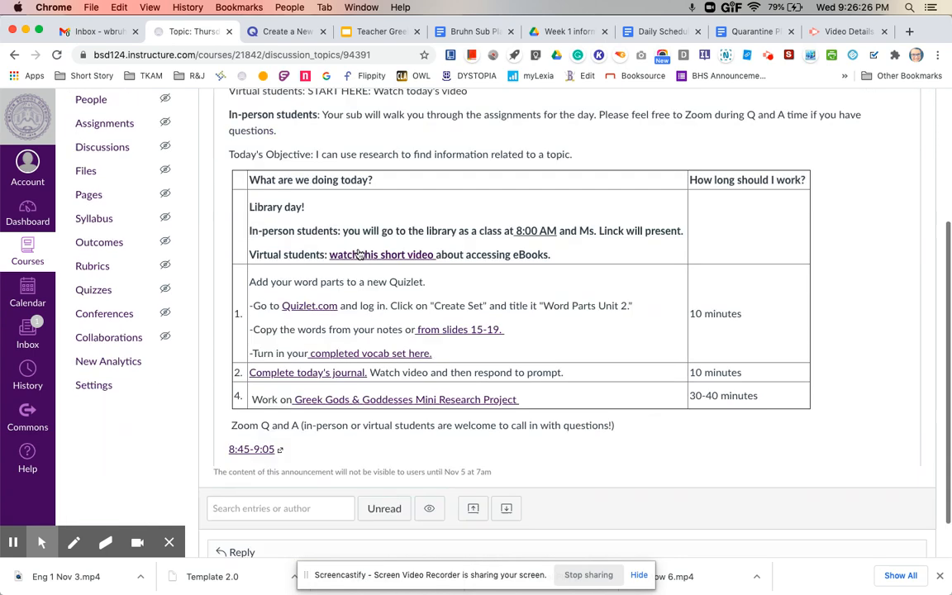
scroll("down", 3)
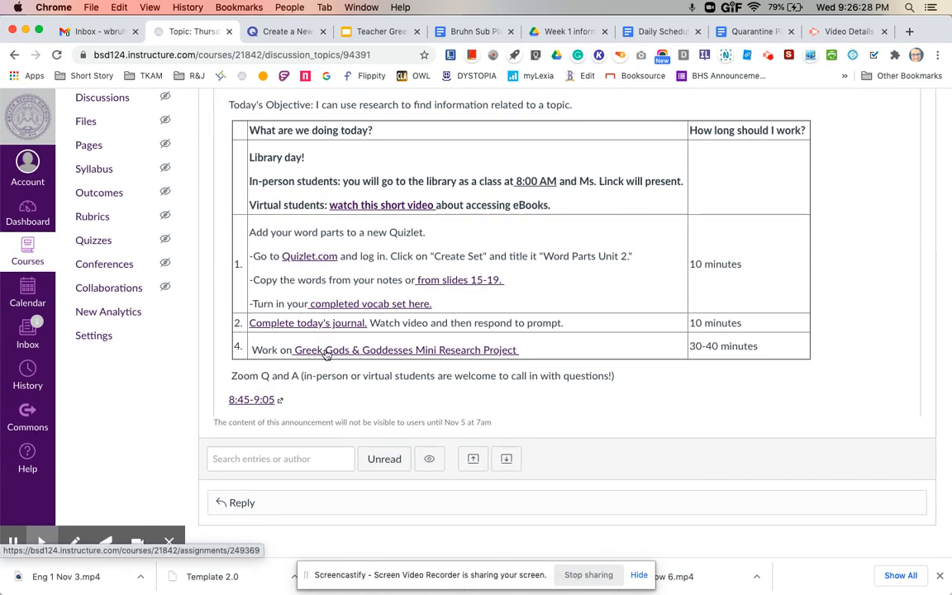
left_click(404, 350)
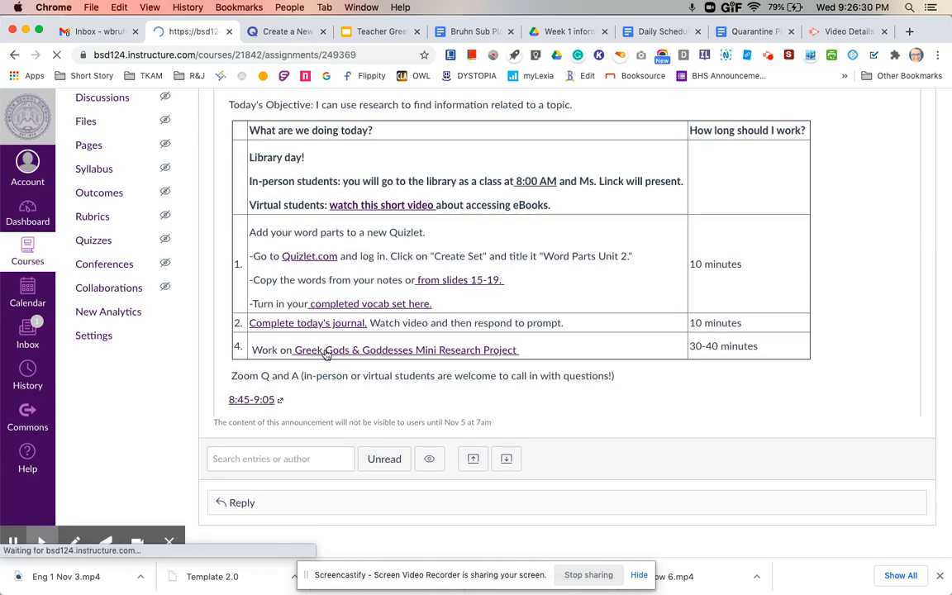
- Scroll through the Greek Gods research project's gods list, then return to Announcements
left_click(405, 350)
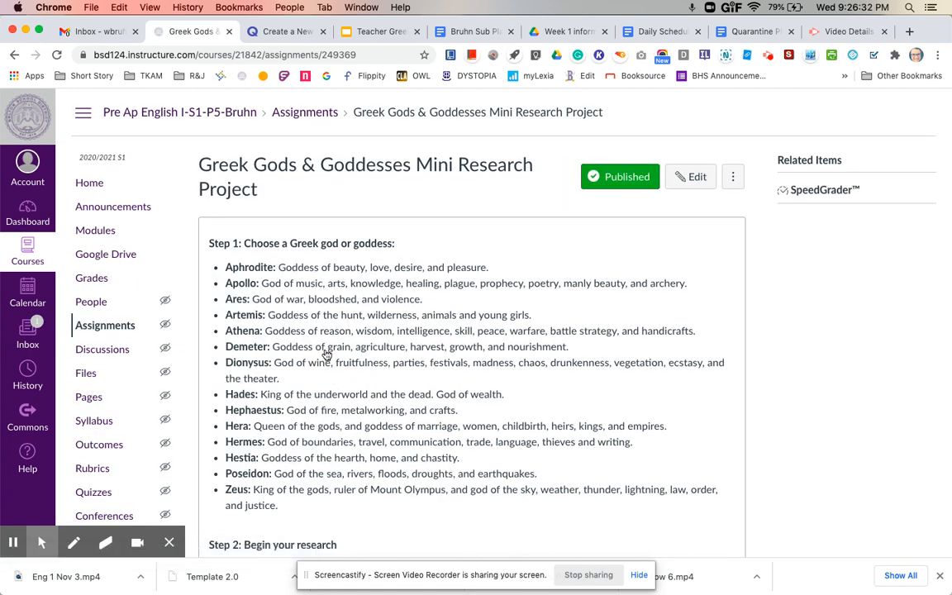
mouse_move(437, 386)
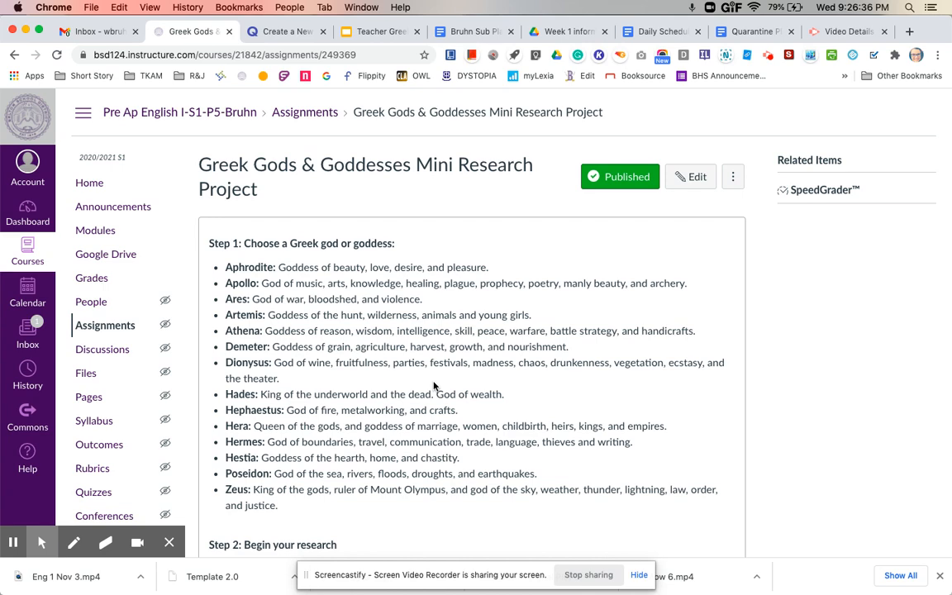
scroll("down", 3)
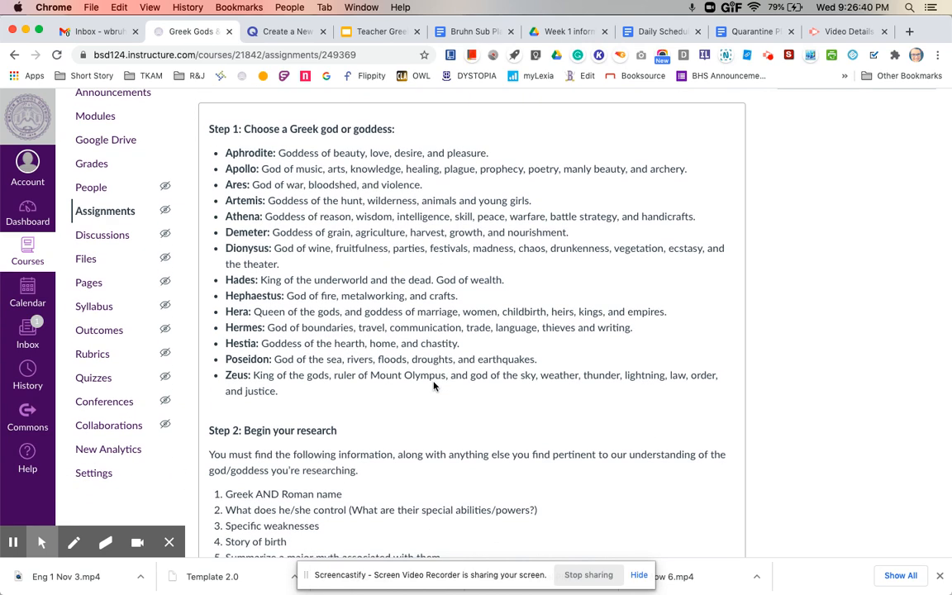
scroll("up", 3)
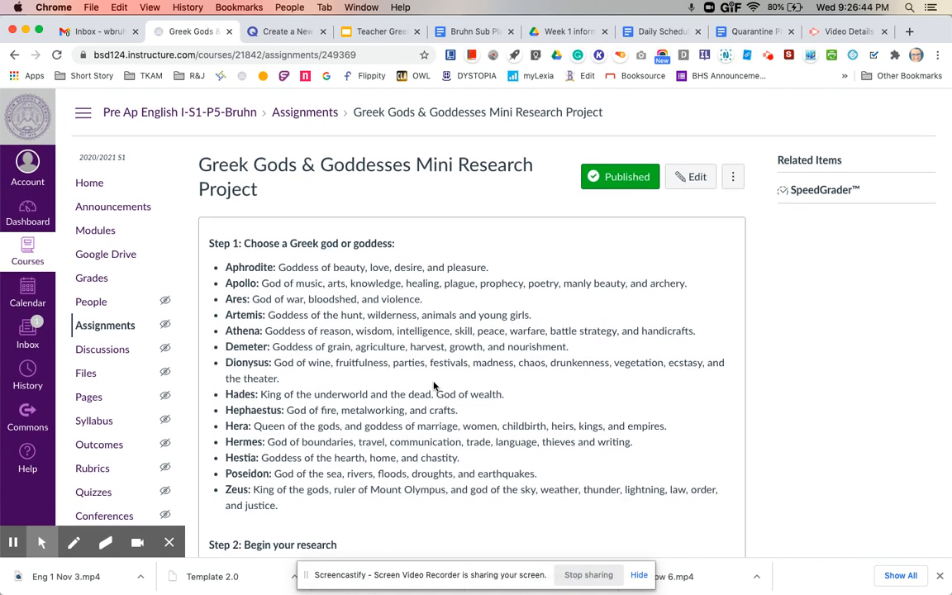
scroll("down", 3)
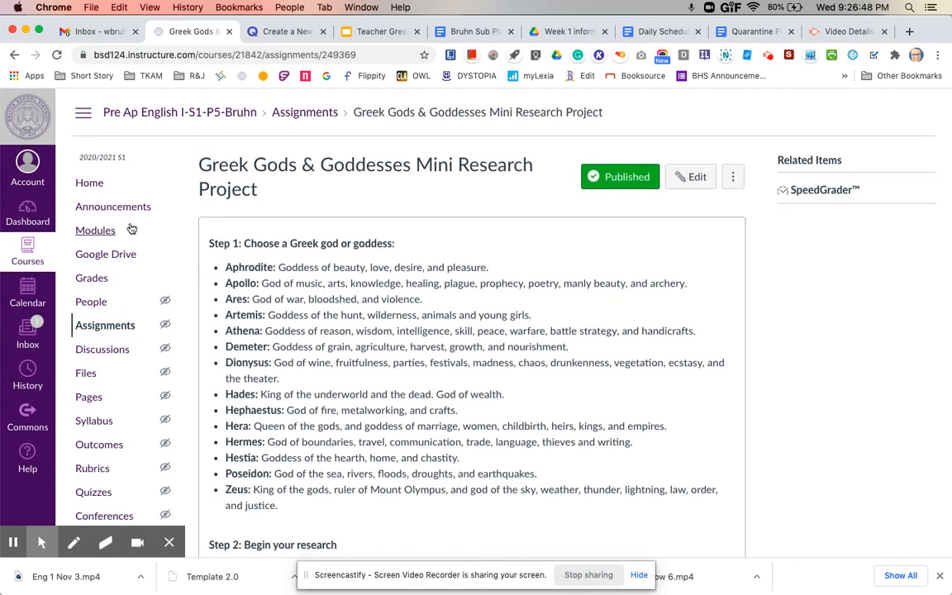
mouse_move(112, 207)
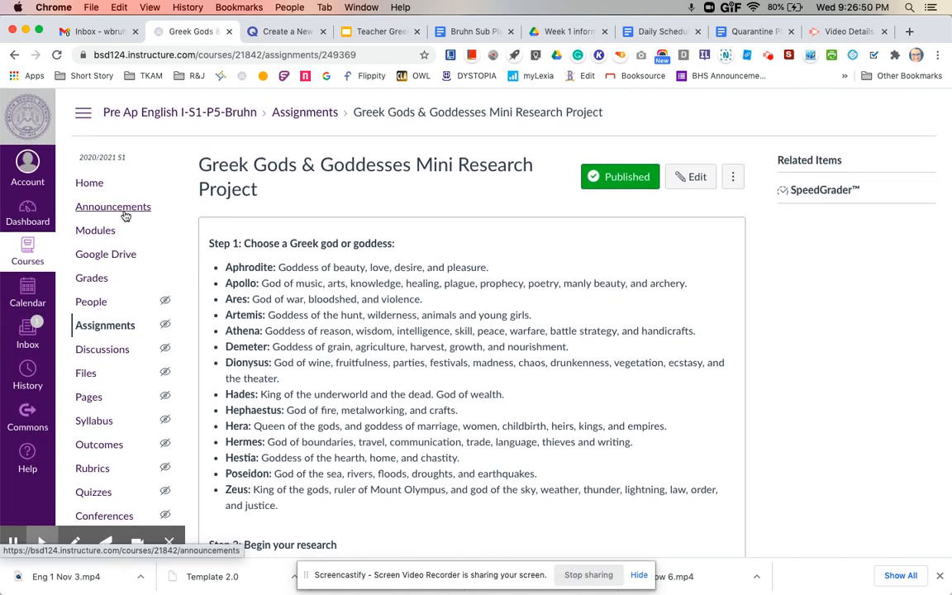
left_click(113, 206)
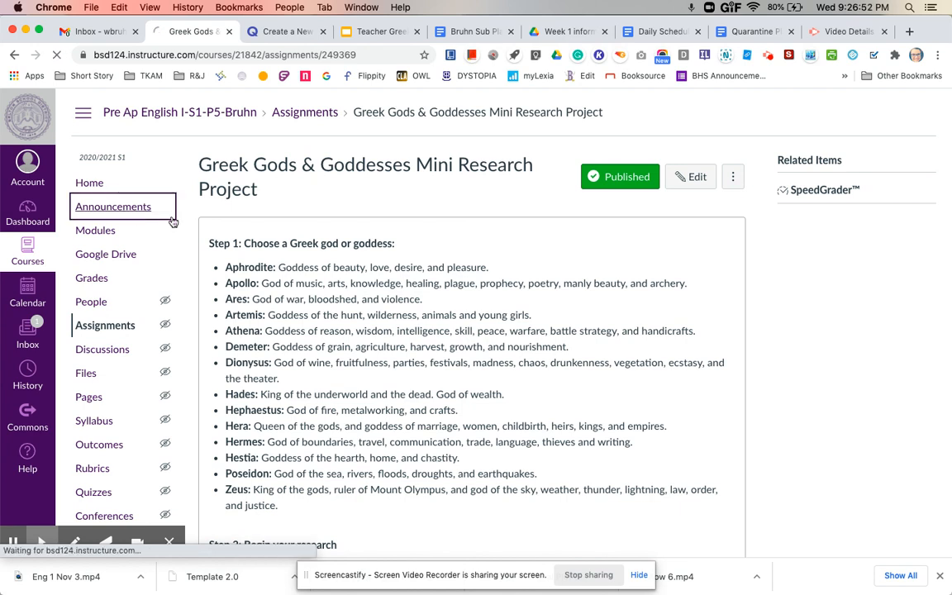
- Reopen the Thursday, November 5 announcement and scroll down to its task table
left_click(113, 207)
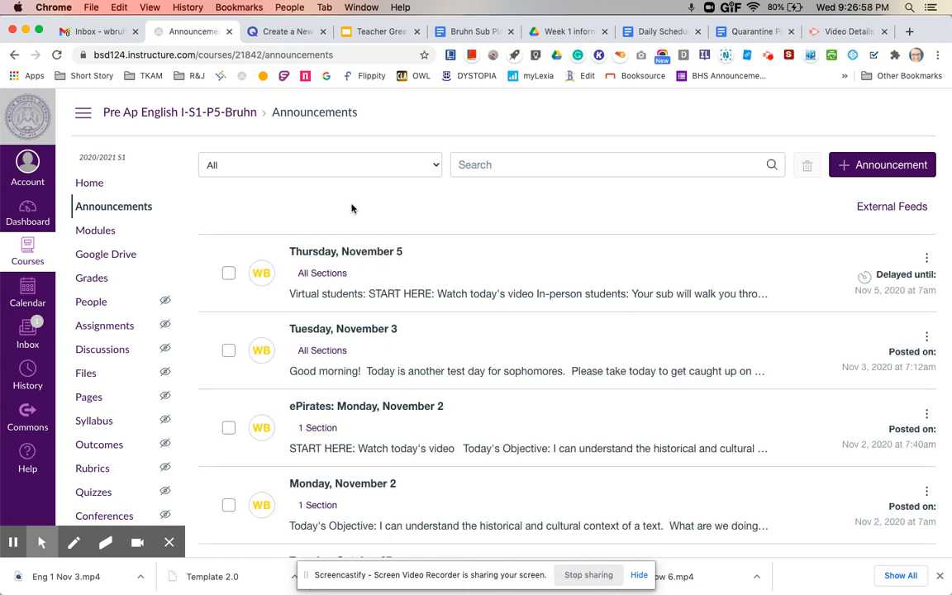
left_click(345, 252)
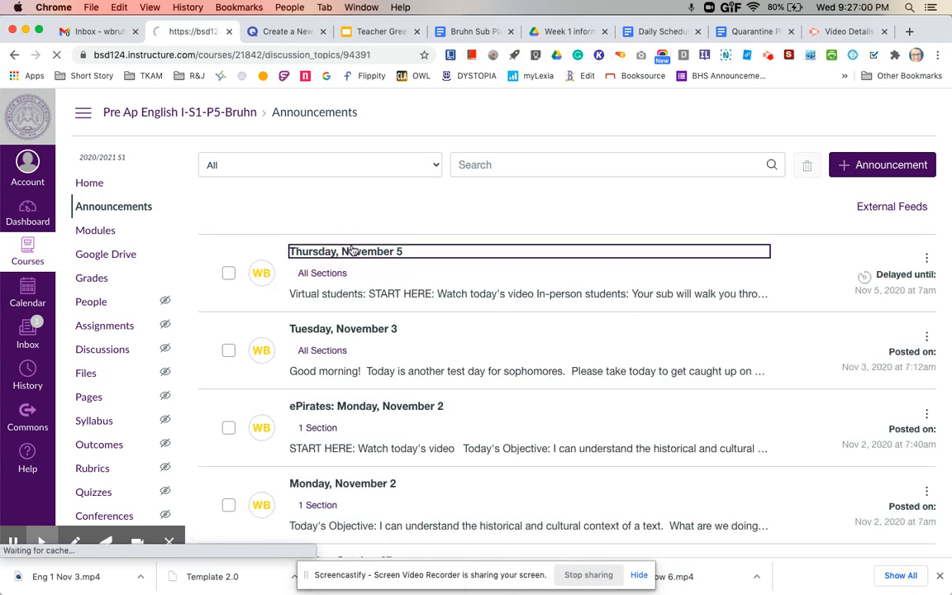
left_click(345, 251)
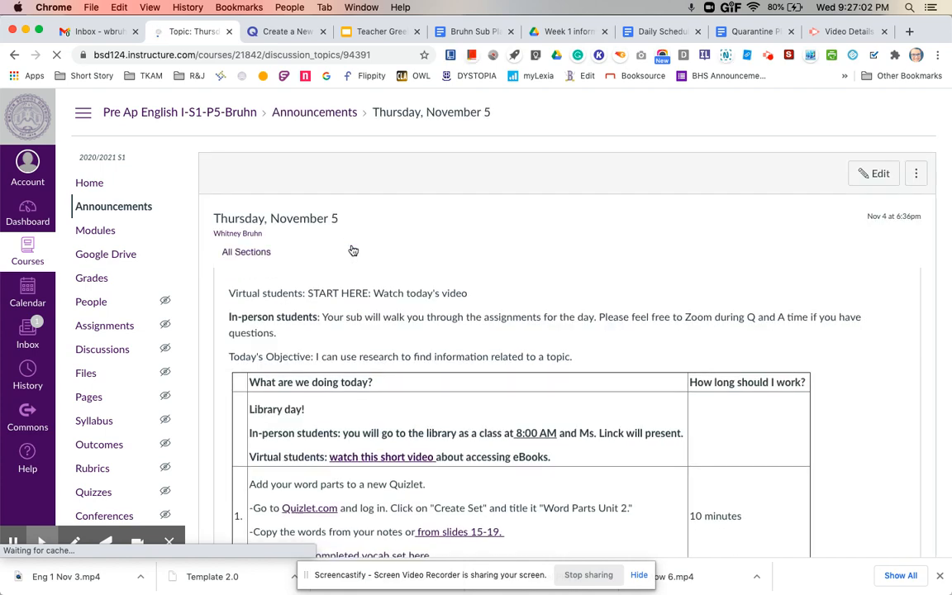
scroll("down", 3)
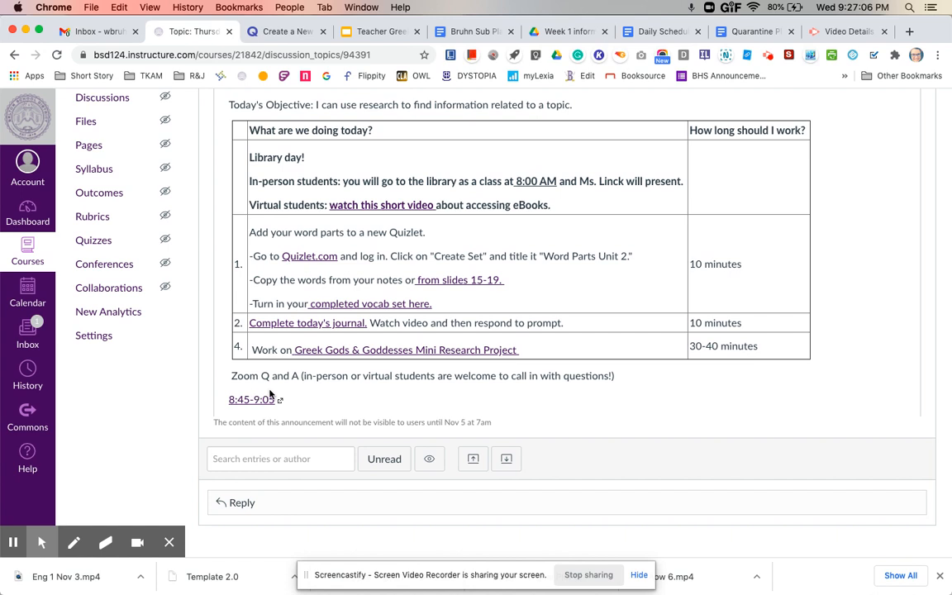
mouse_move(304, 417)
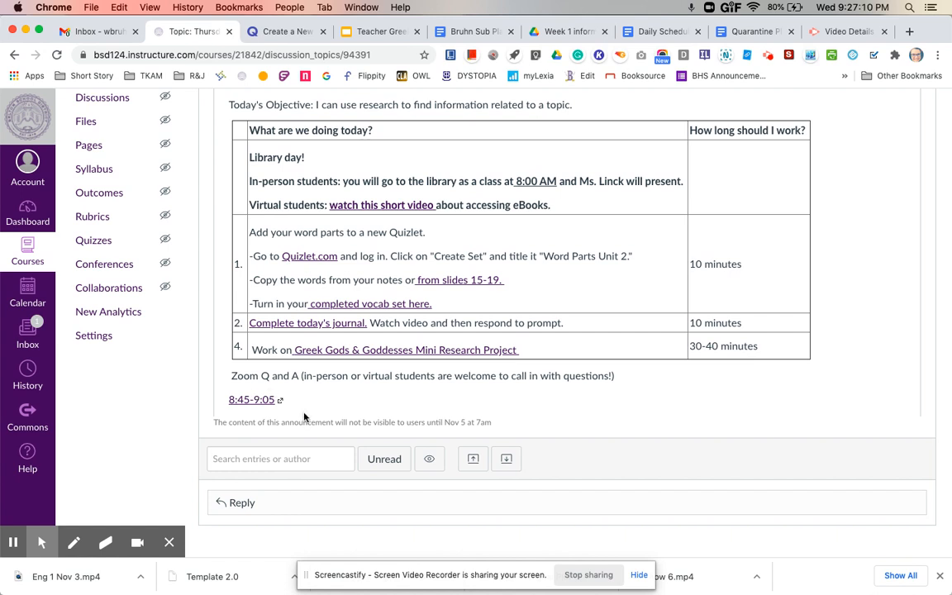
mouse_move(82, 504)
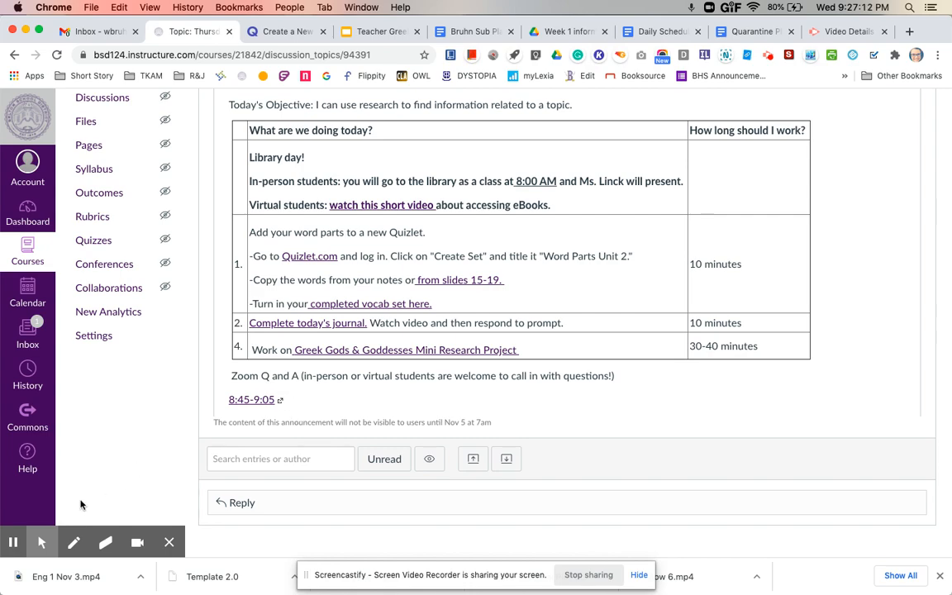